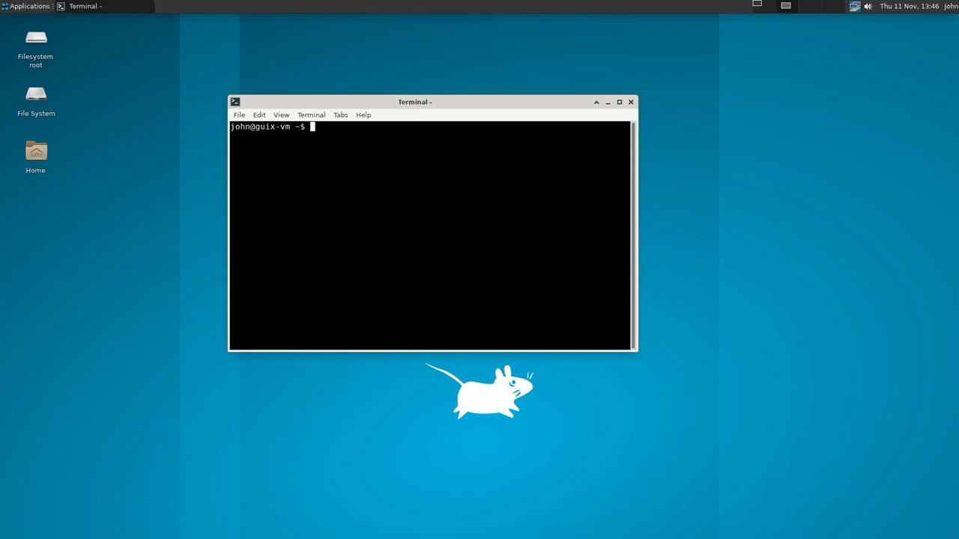
mouse_move(311, 33)
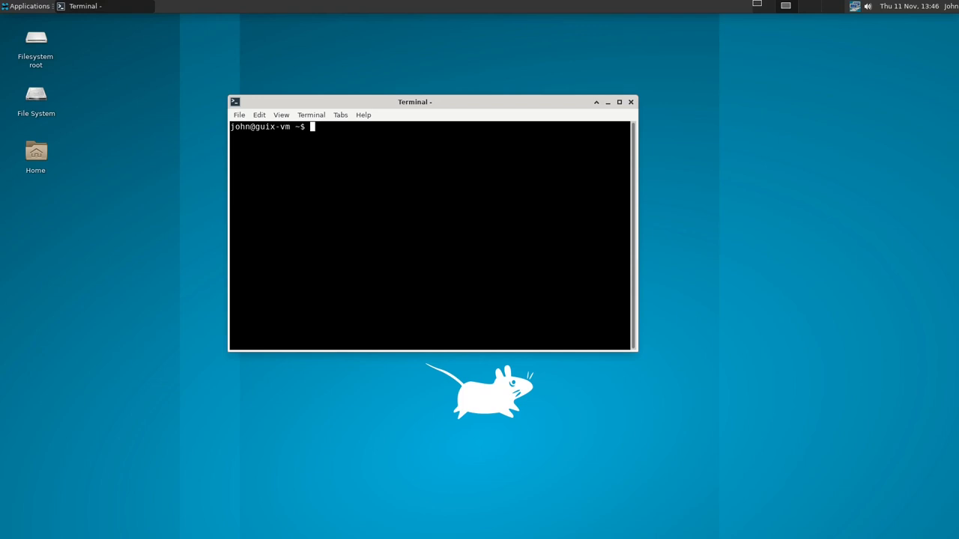
mouse_move(364, 273)
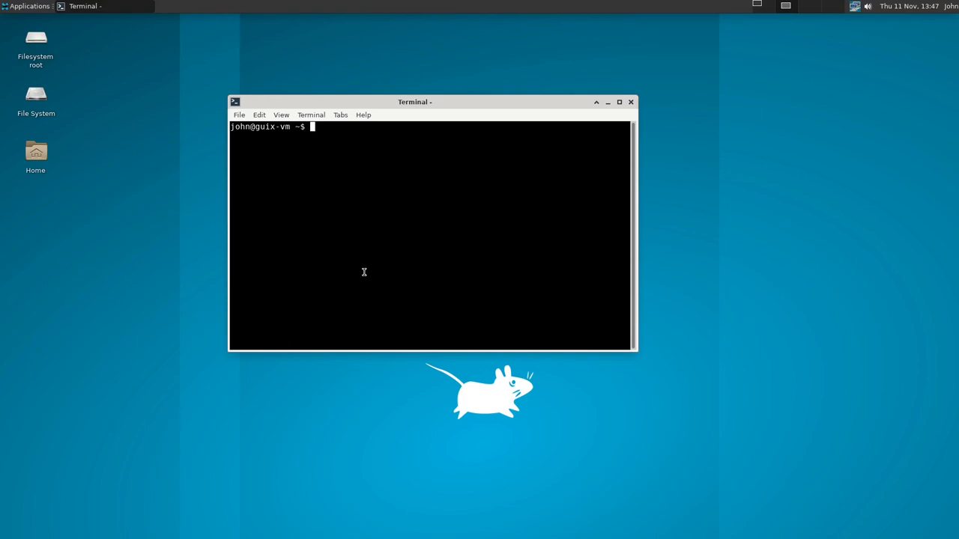
Create the empty files test.txt and icles.txt with touch.
text(touch)
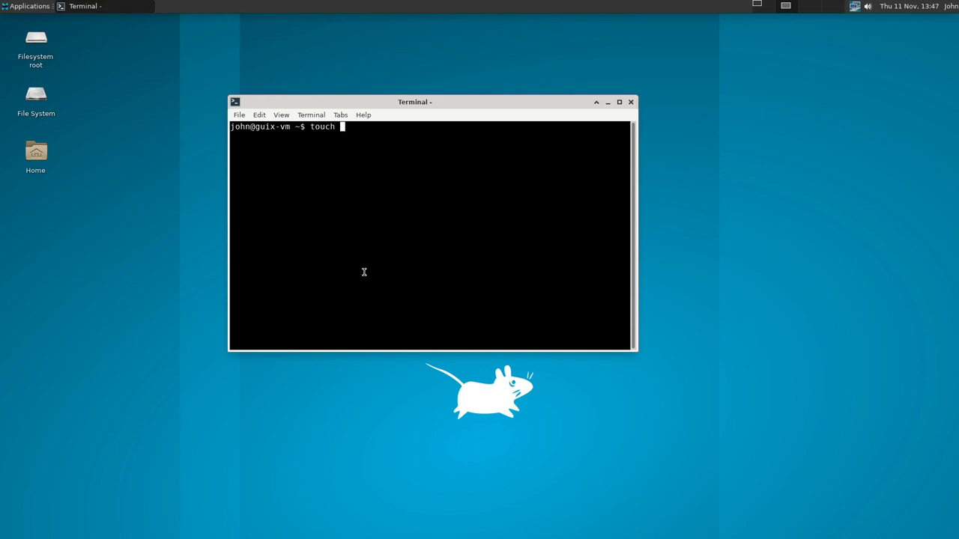
key(Return)
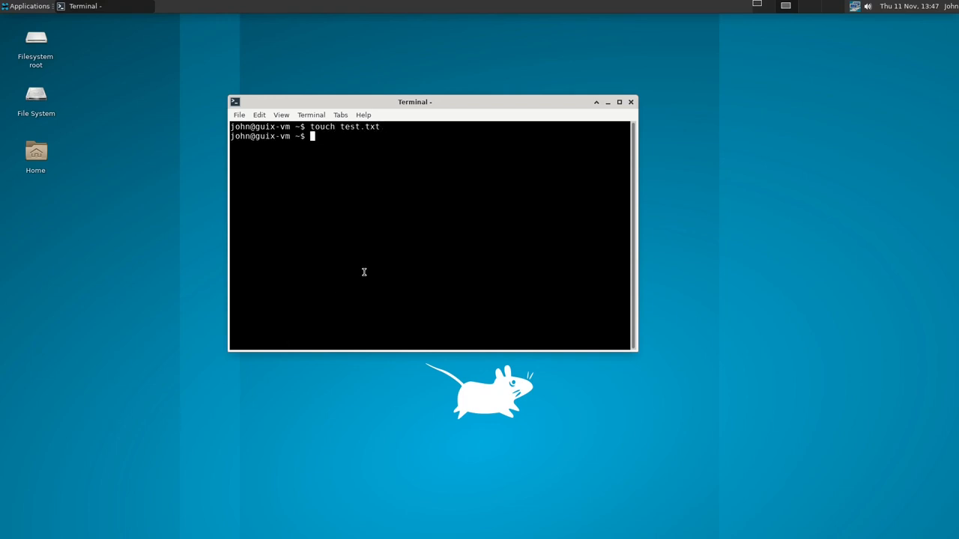
text(touch icles.txt)
text(tar)
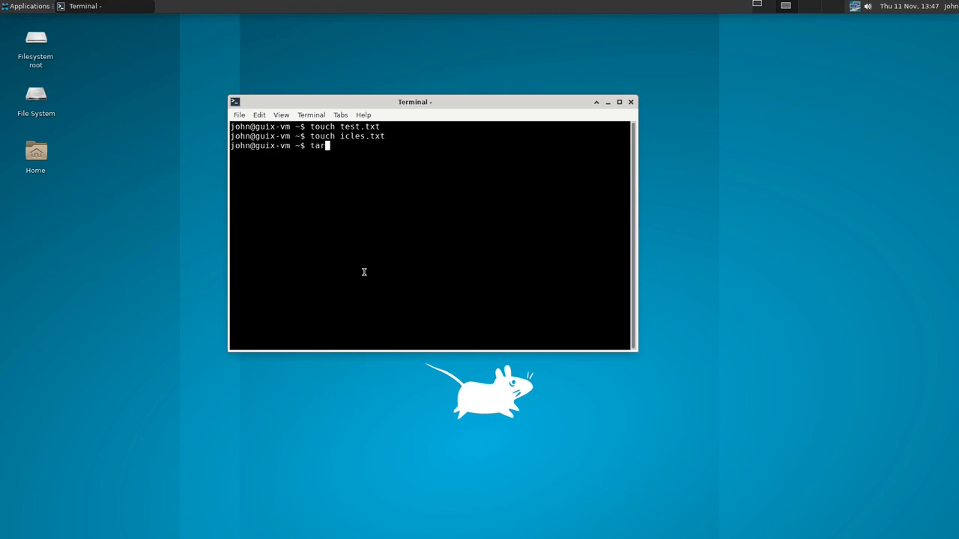
key(Return)
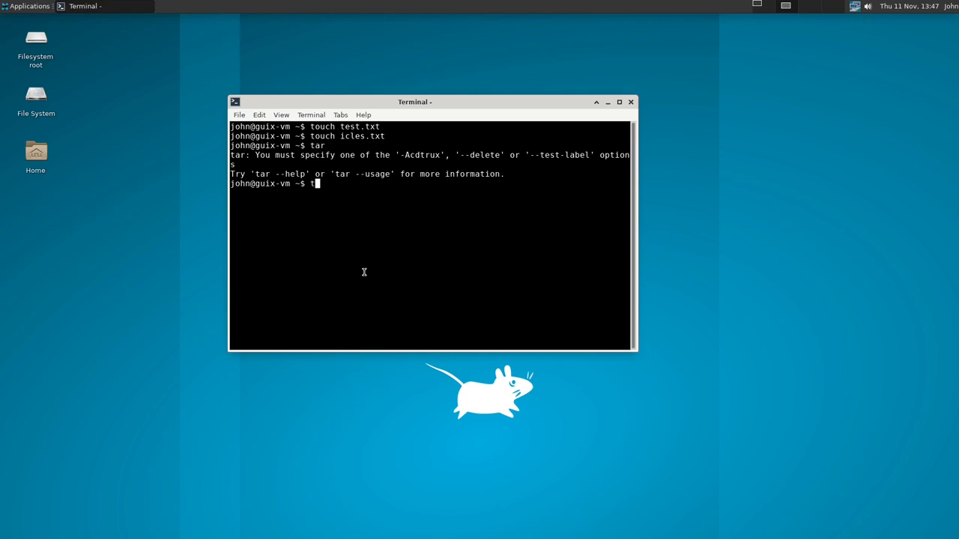
Pack test.txt and icles.txt into testicles.gz with tar -czvf.
text(ar -c)
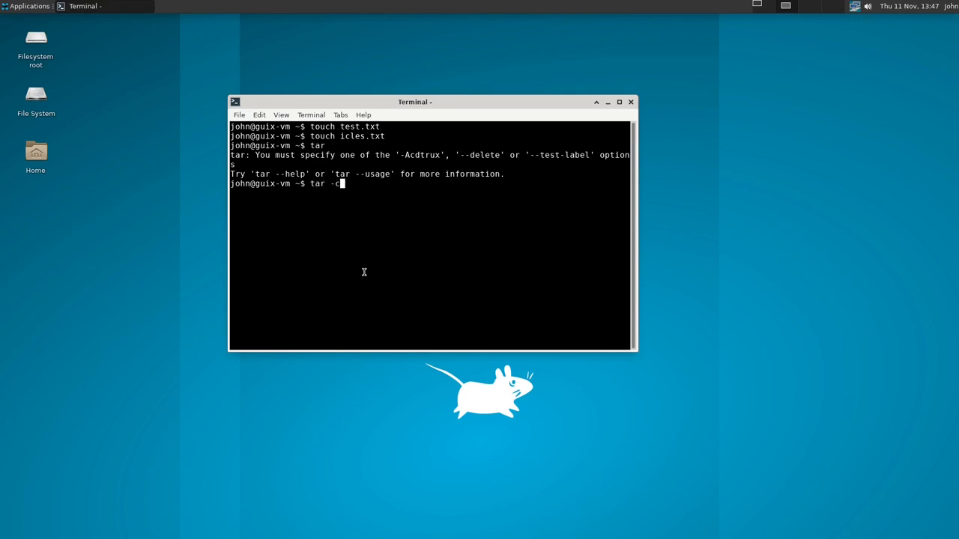
text(zvf)
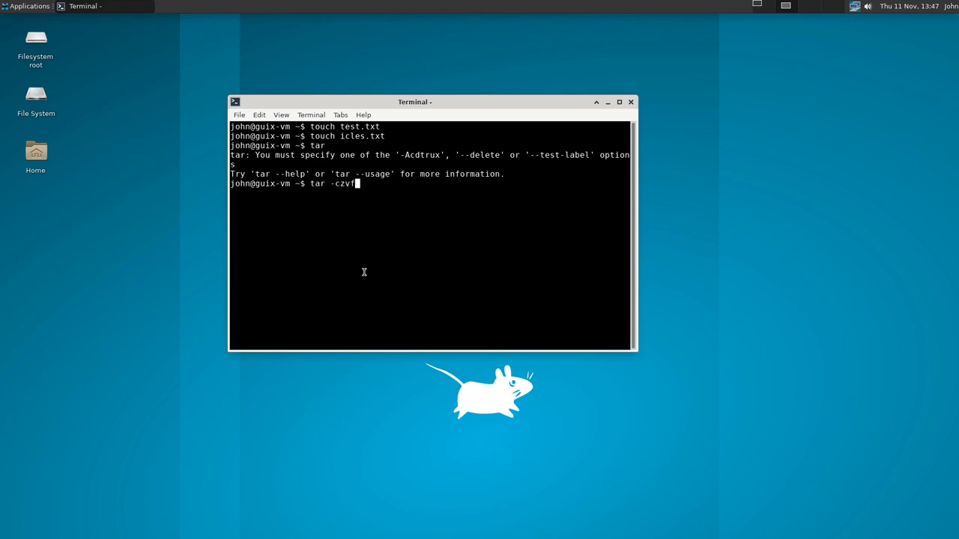
text(tes)
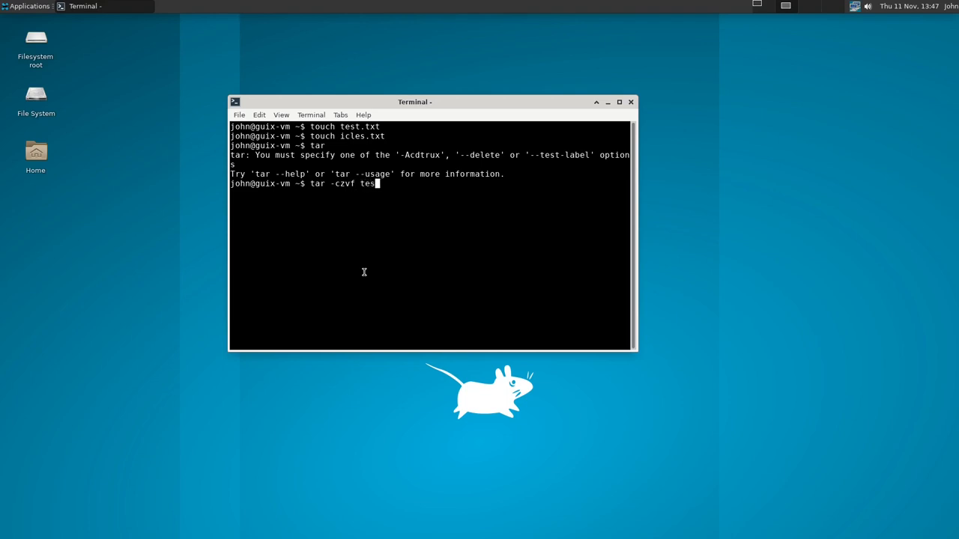
text(ticals)
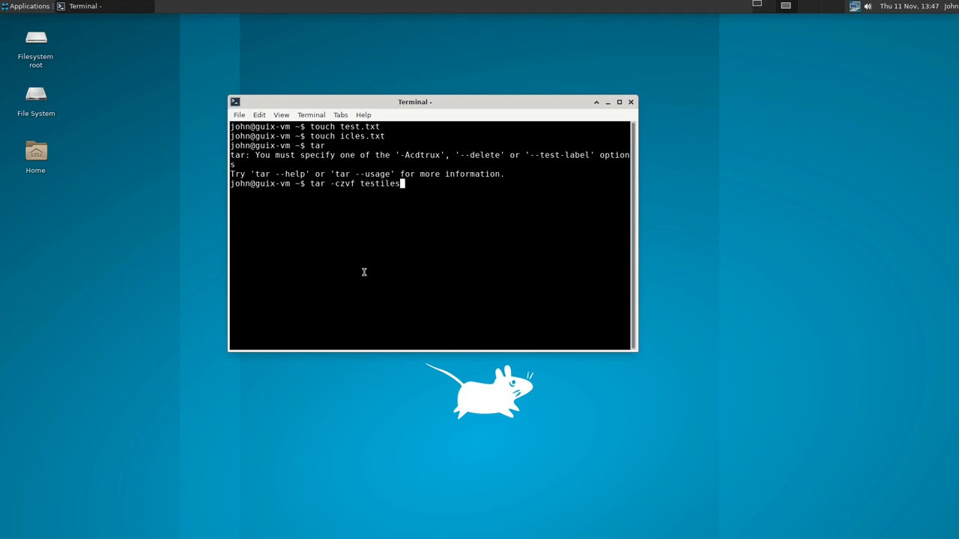
text(c)
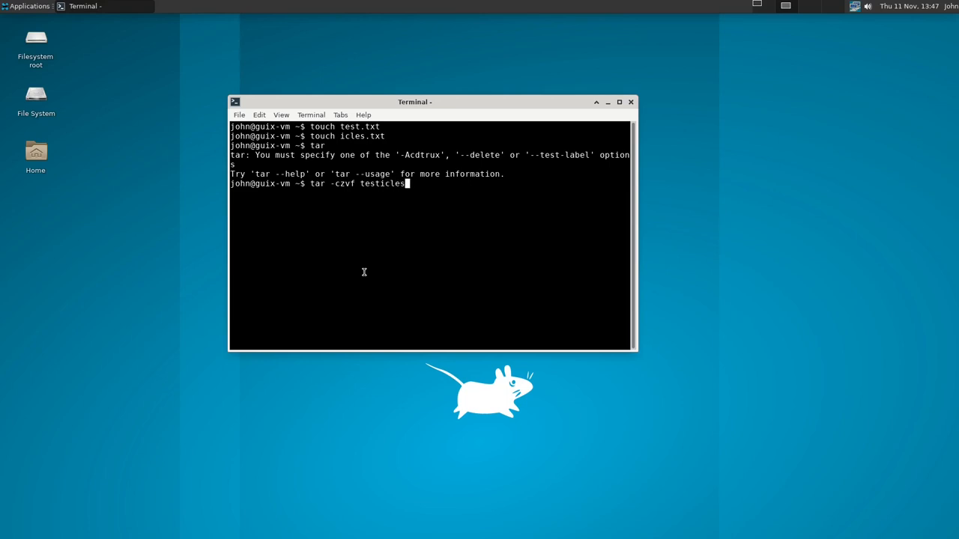
text(.)
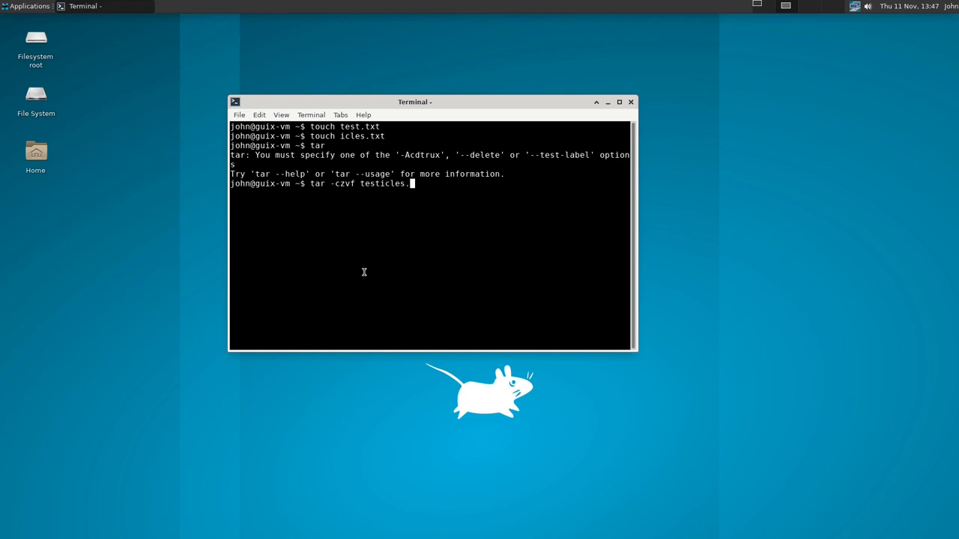
text(gz)
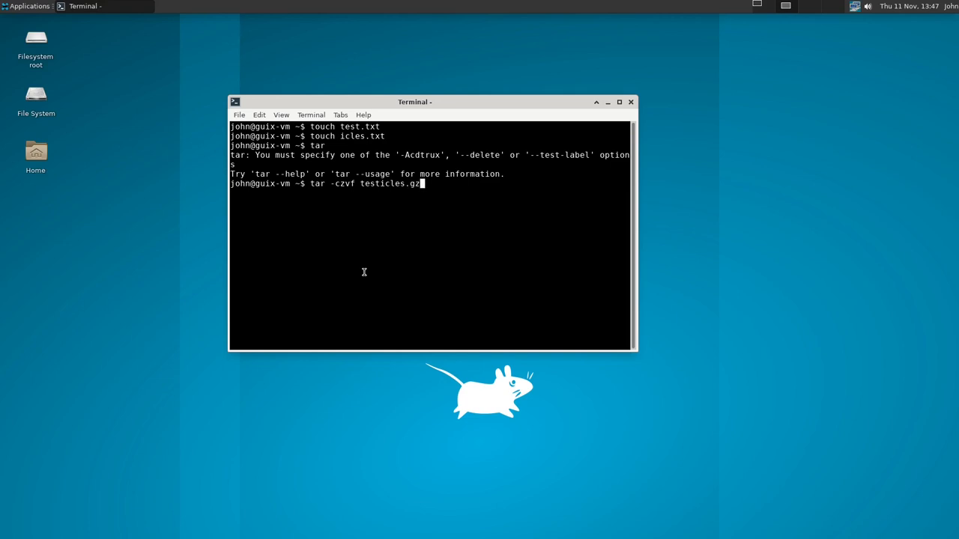
text(test.txt)
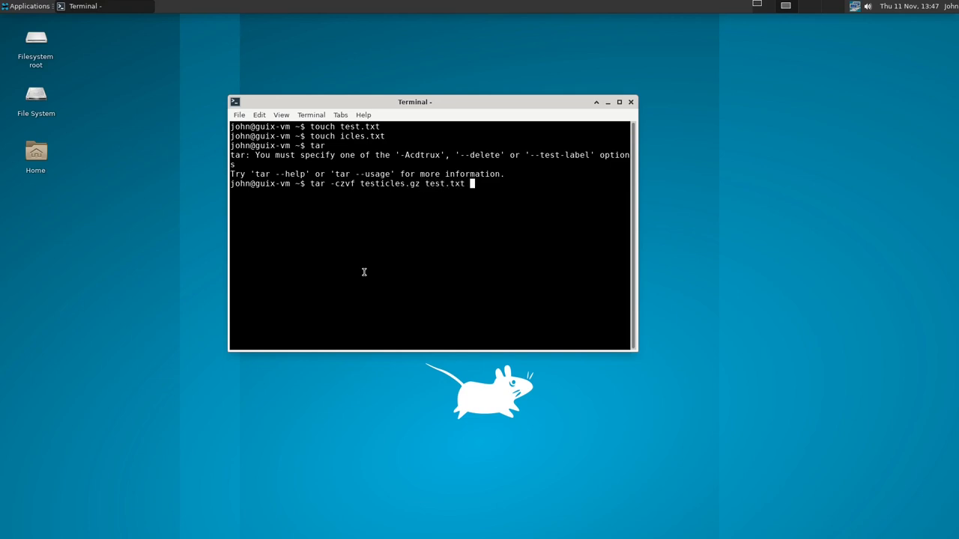
text(icles.txt)
text(tar -xzvf)
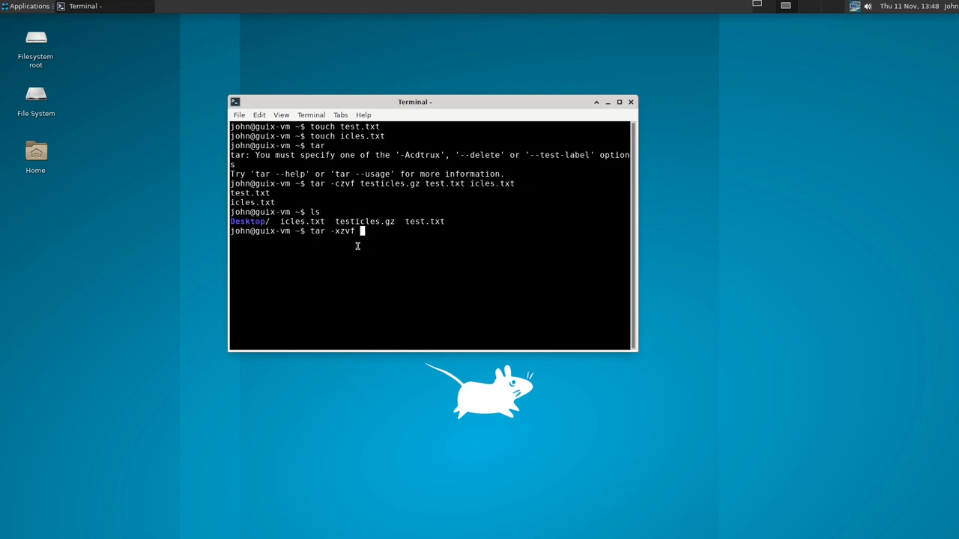
Finish extracting testicles.gz, then load .bashrc into Vim for editing.
text(testicles)
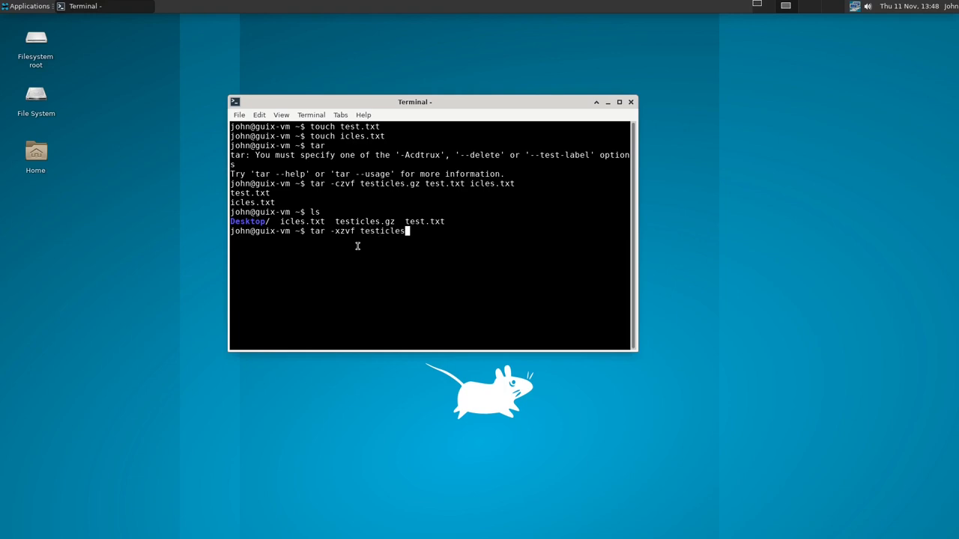
key(Return)
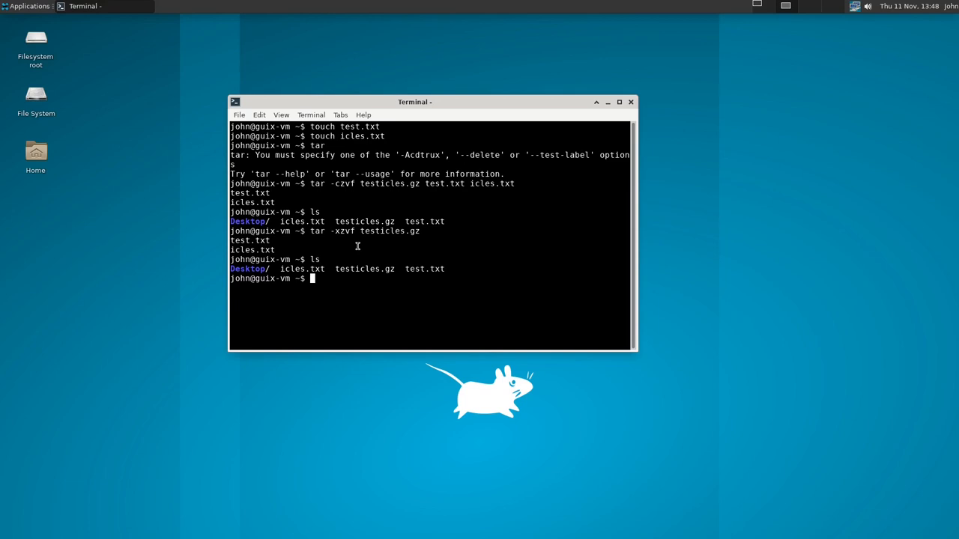
text(vim .)
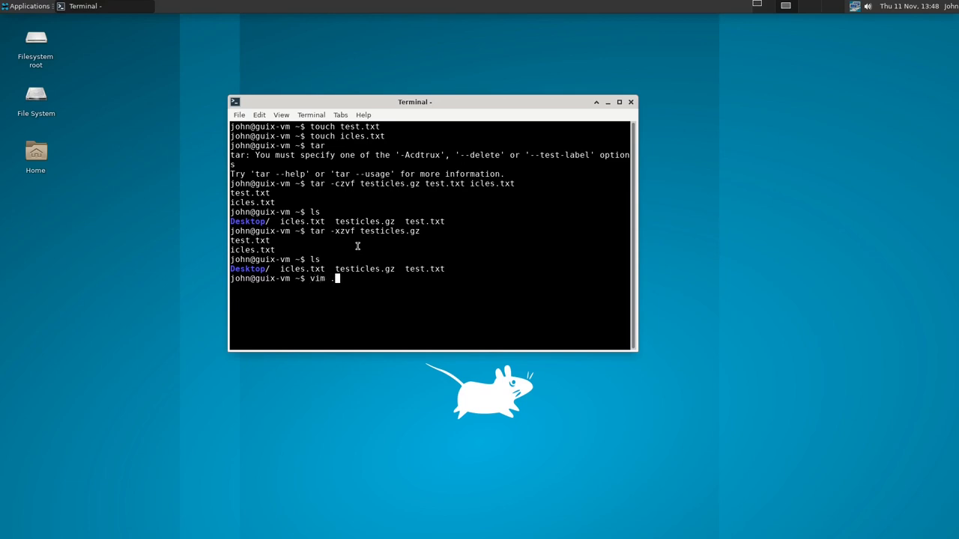
text(bas)
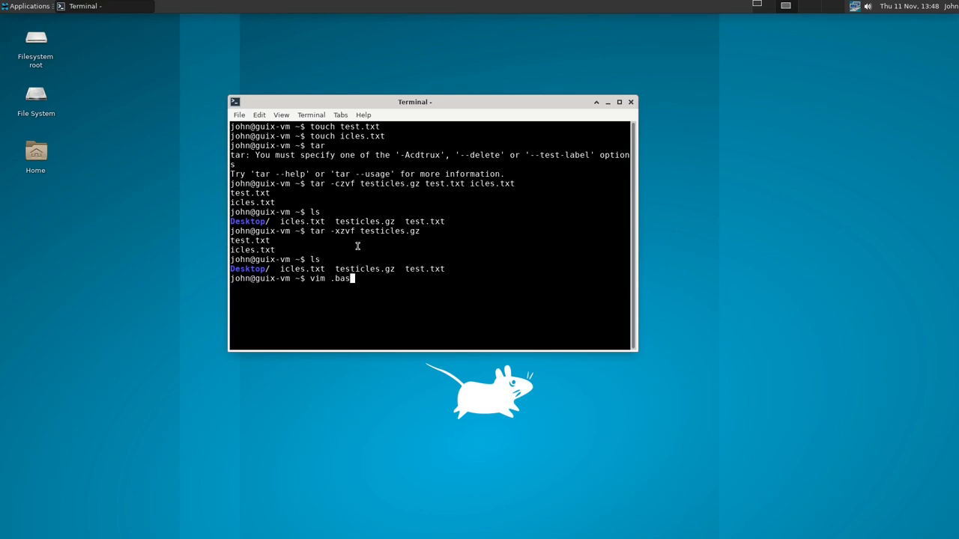
text(rc)
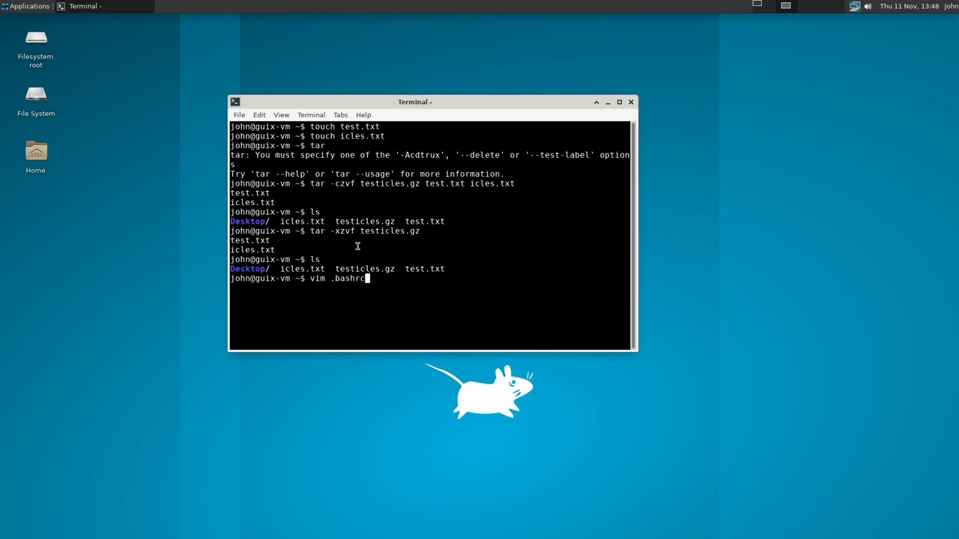
key(Return)
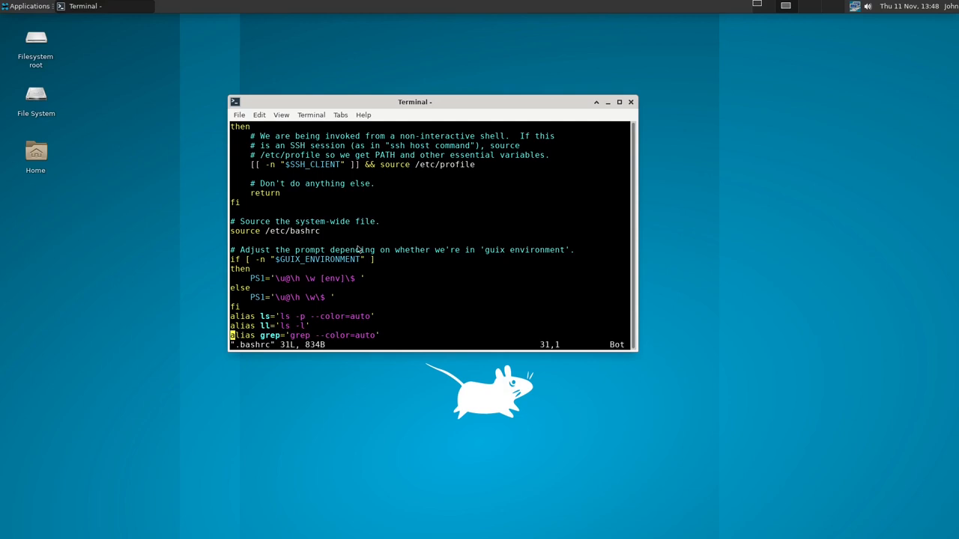
mouse_move(389, 404)
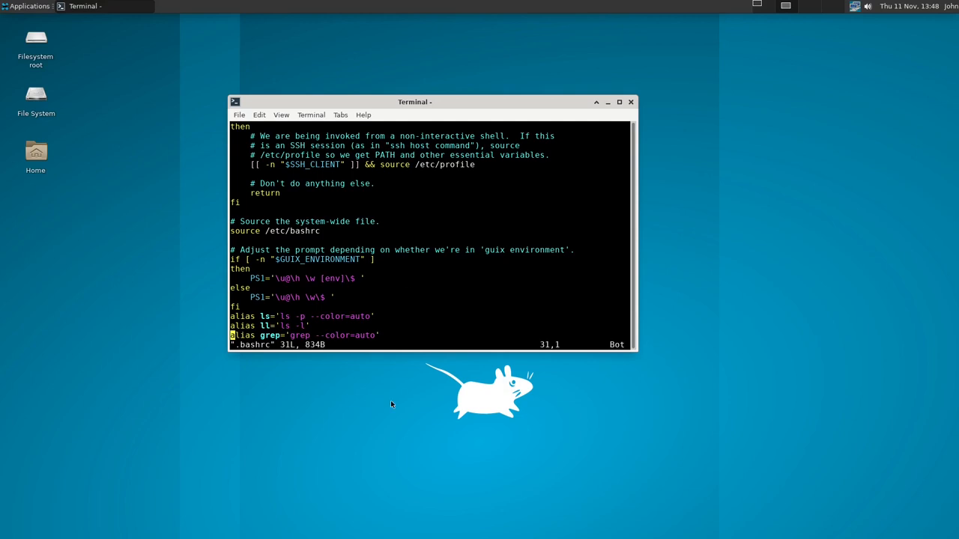
Add the line alias untar='tar -xvf' at the end of .bashrc.
key(v)
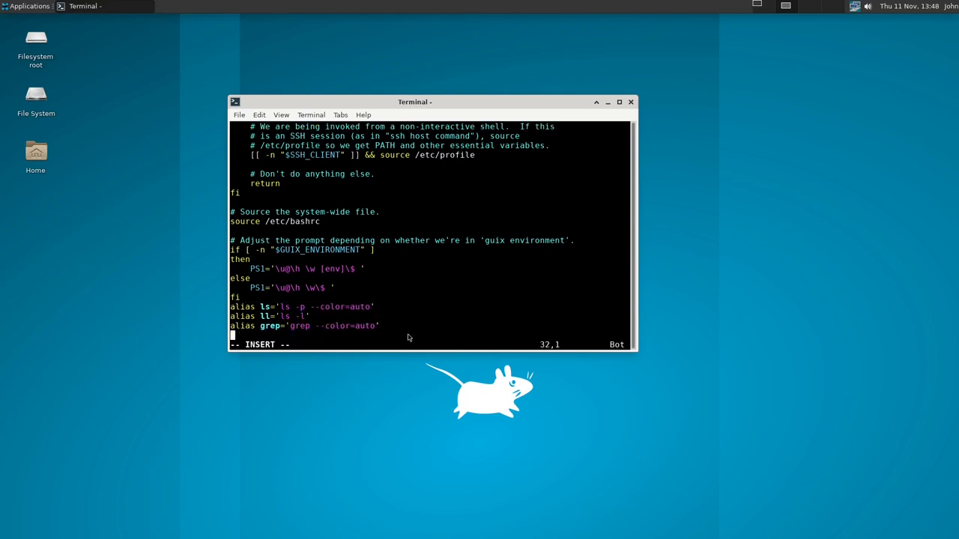
text(alias)
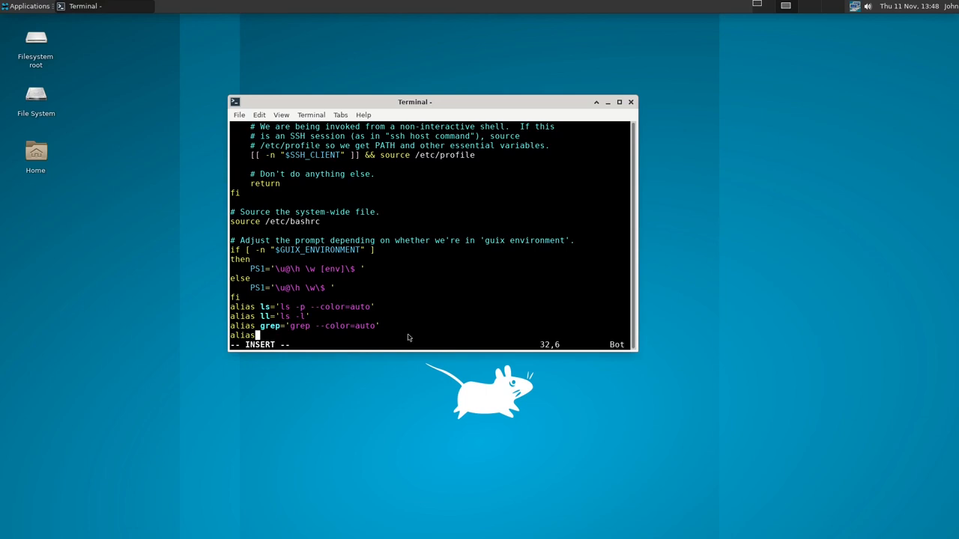
text(untar=)
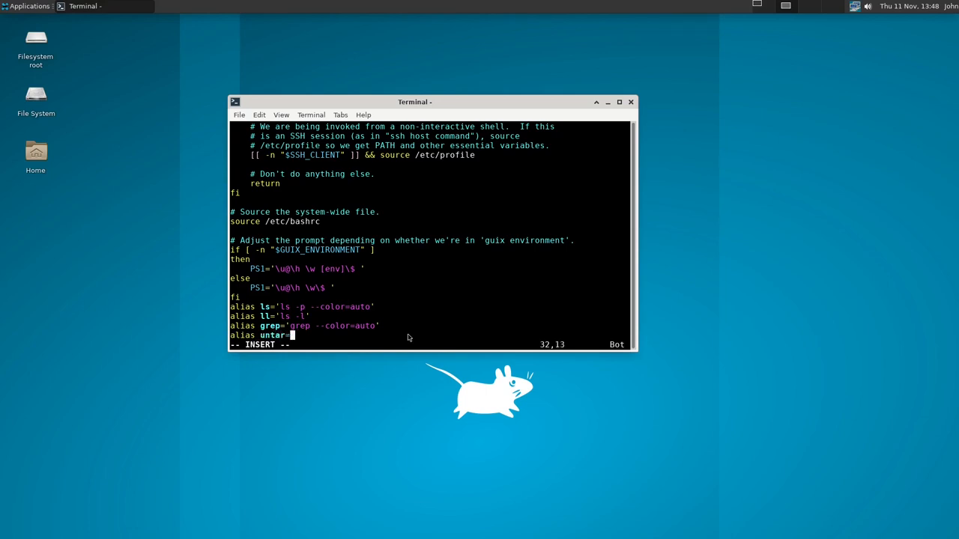
text('tar)
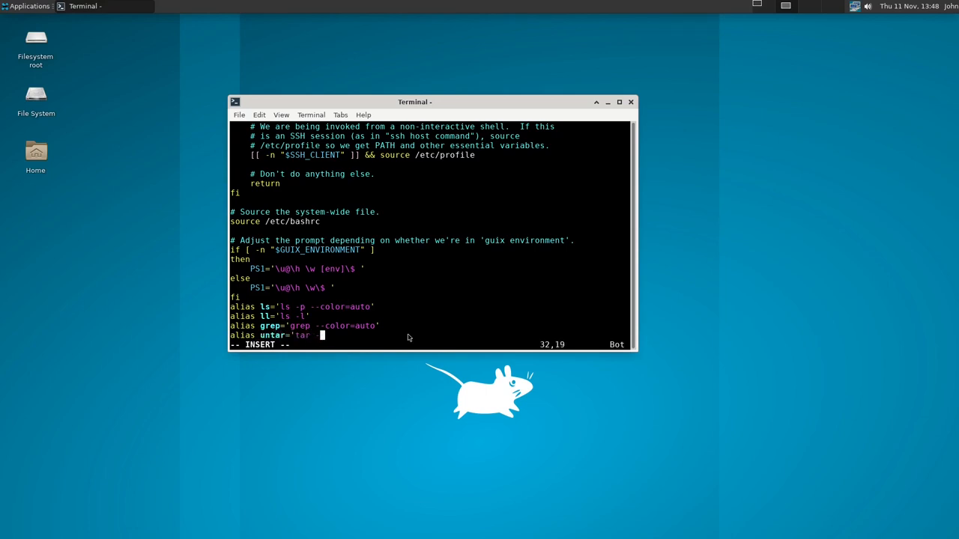
text(-x)
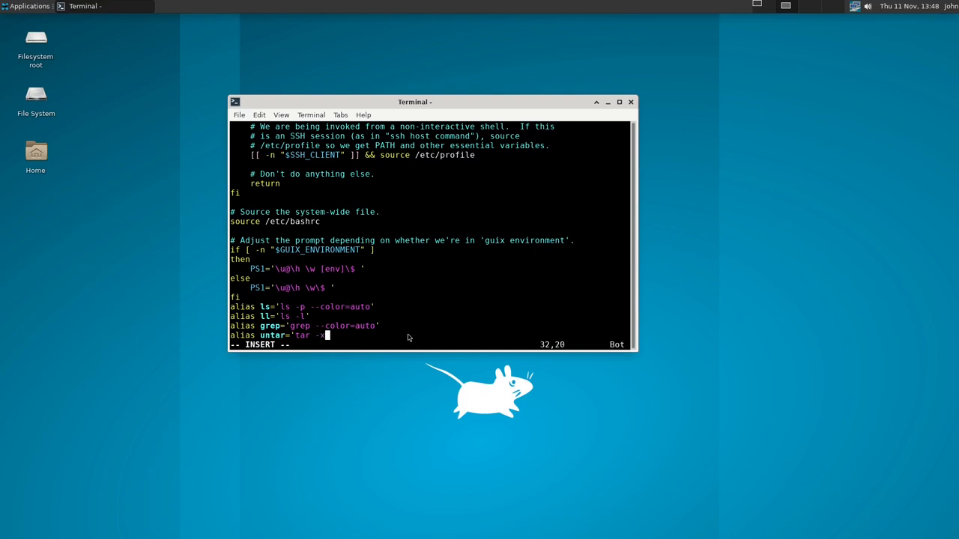
text(vf)
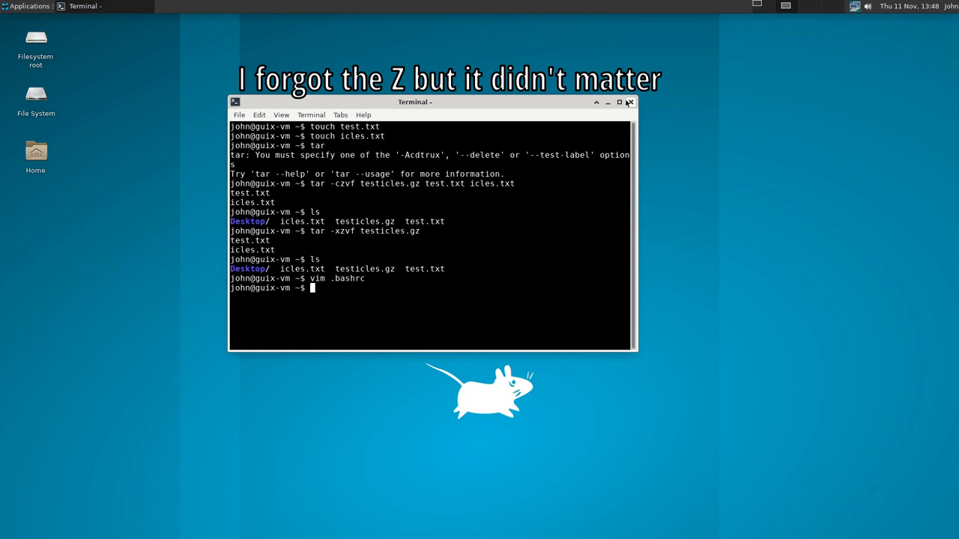
Launch a fresh terminal window from Applications > Terminal Emulator.
click(29, 6)
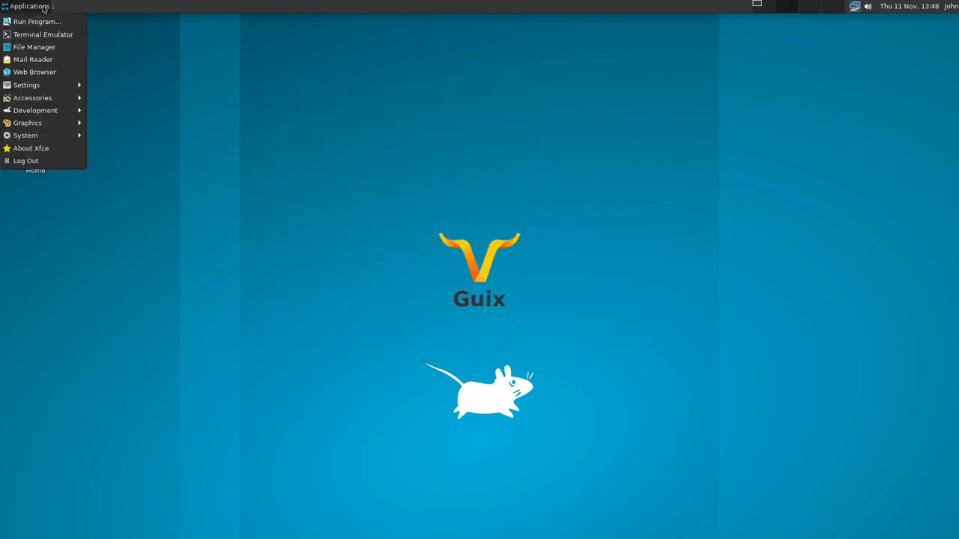
click(42, 34)
text(ls)
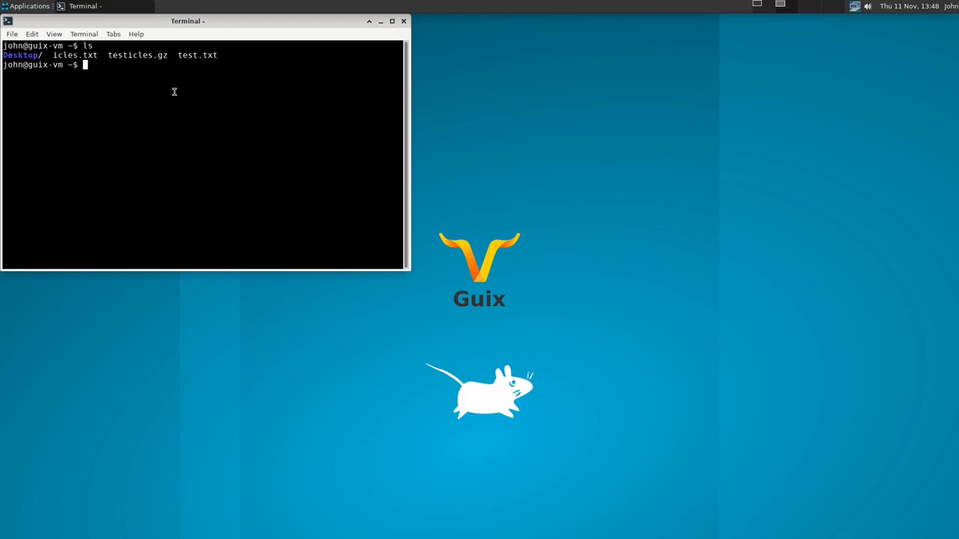
Move testicles.gz into Desktop and extract it there with the new untar alias.
text(mv test)
text(untar)
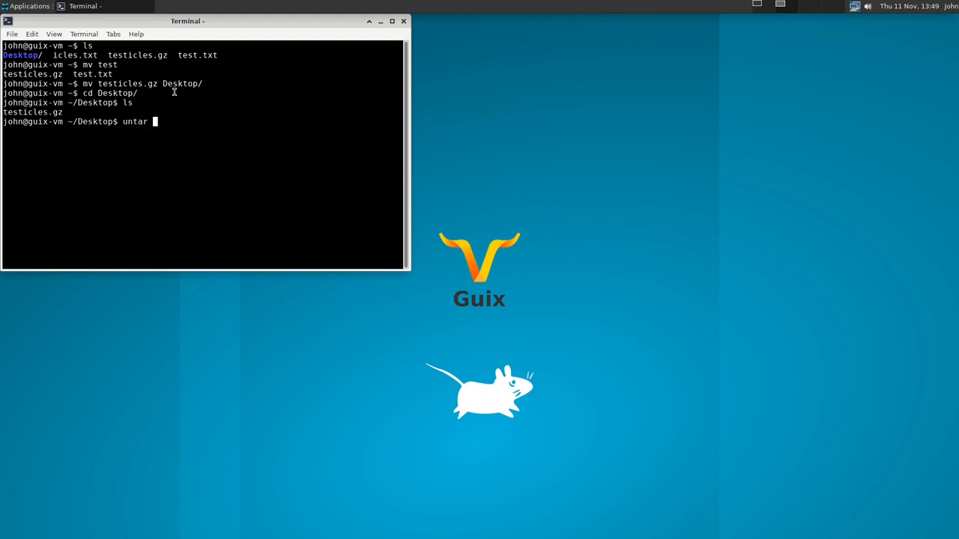
key(Return)
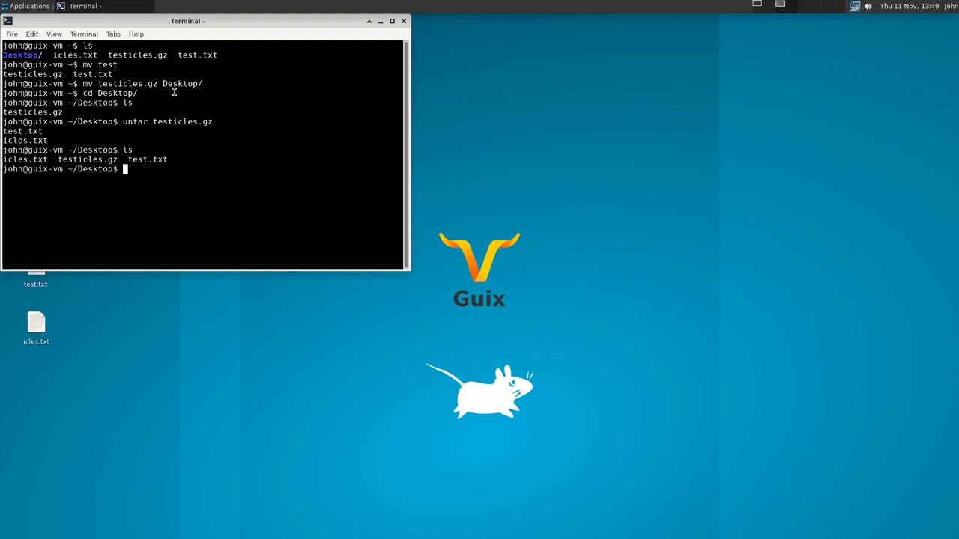